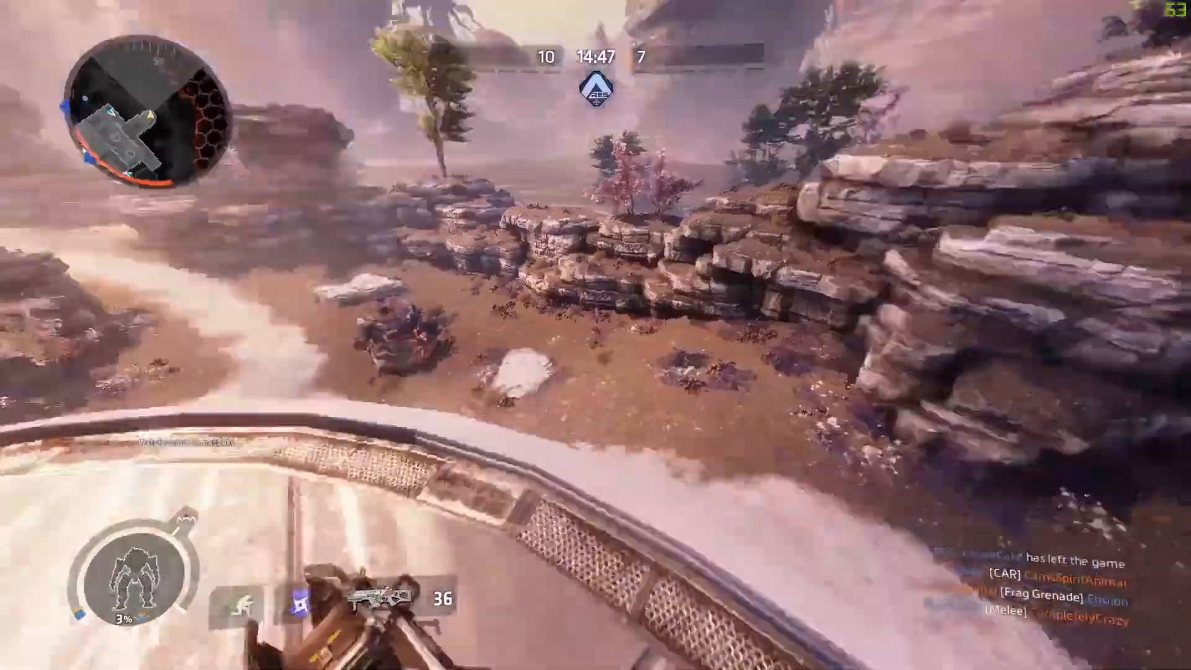
# Start both emulators so BlueStacks reaches its app library and MEmu its privacy notice
pyautogui.click(595, 335)
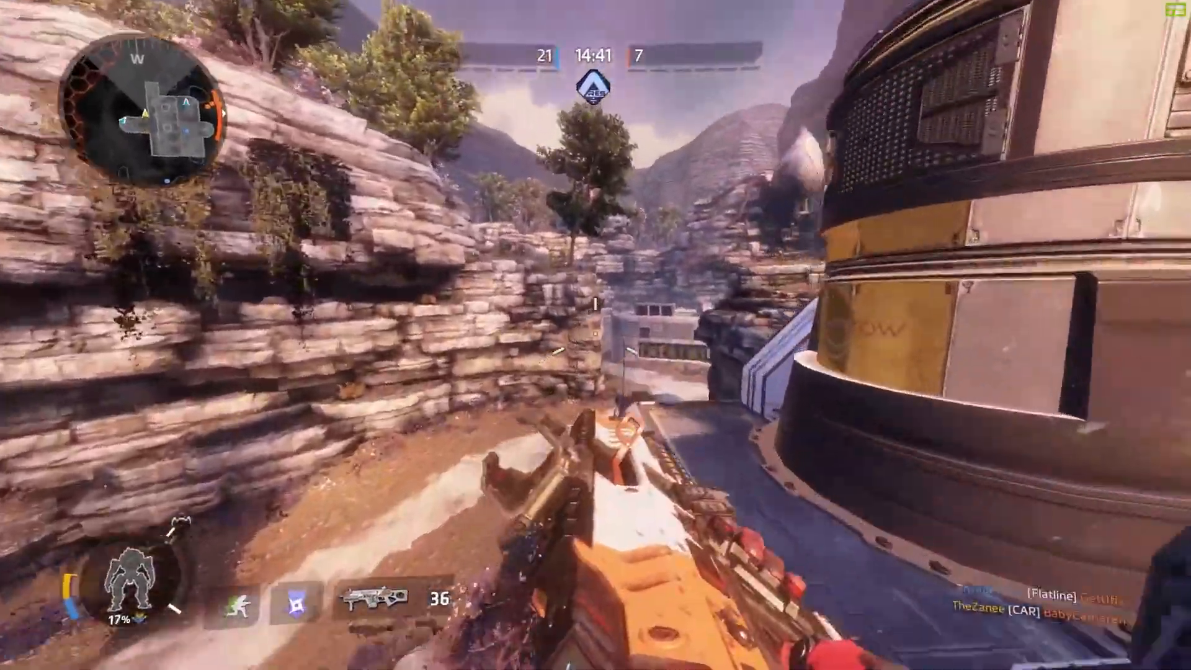
pyautogui.moveTo(595, 335)
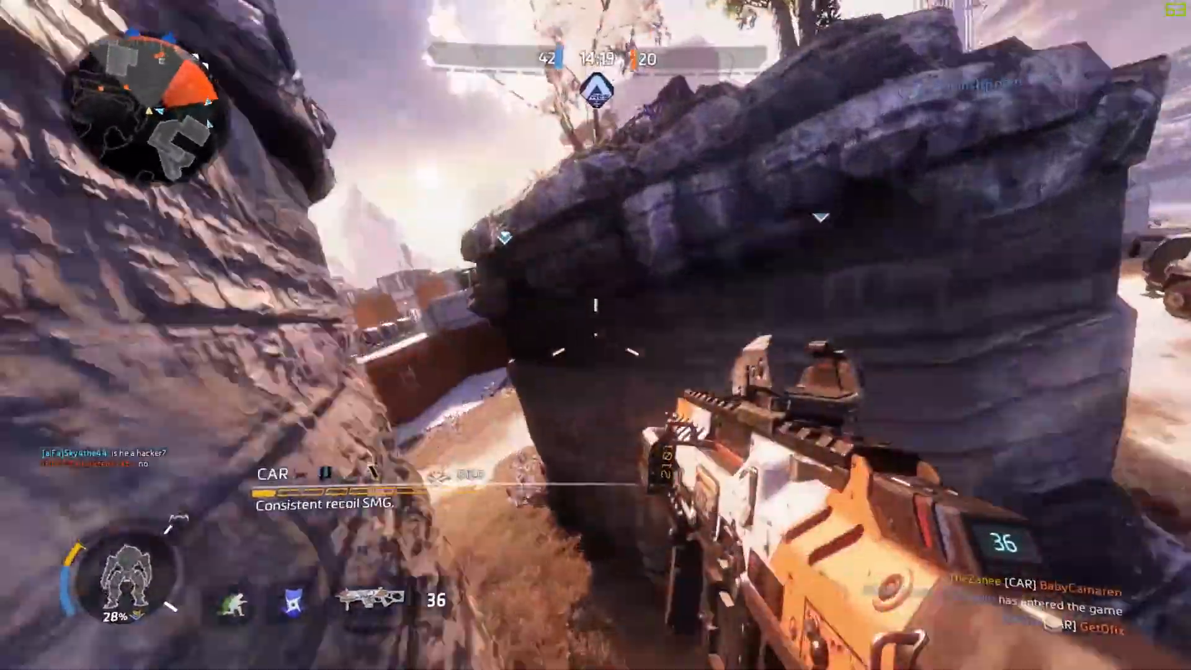
pyautogui.moveTo(596, 335)
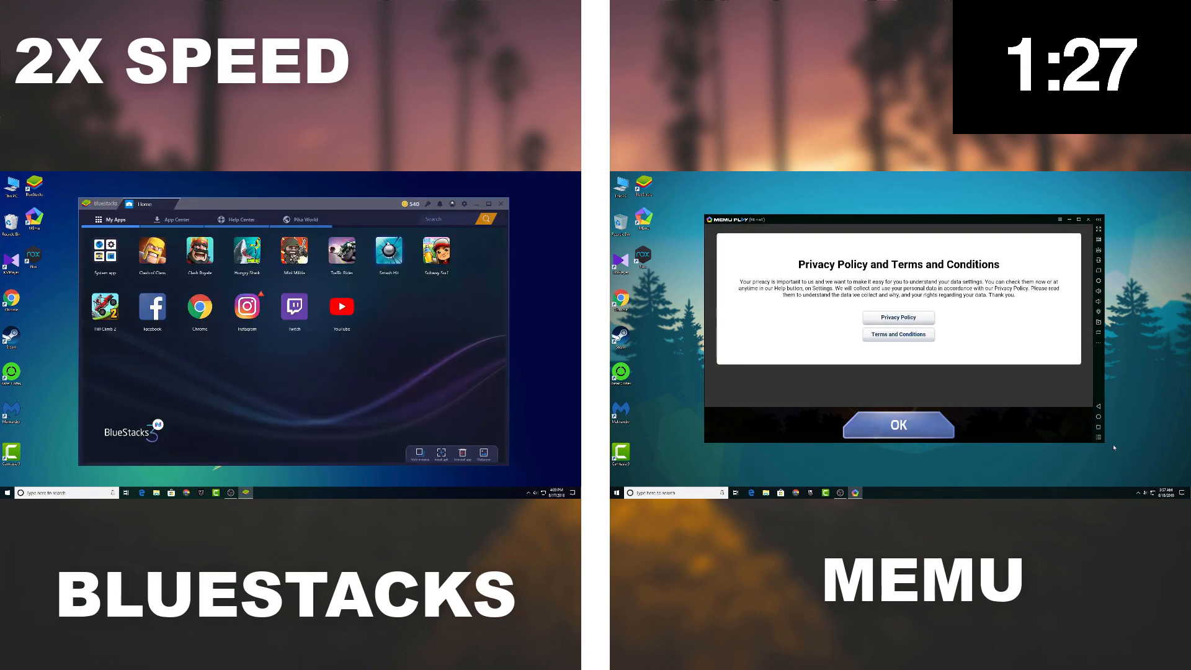
# Accept MEmu's privacy policy and continue past BlueStacks' advanced graphics warning
pyautogui.click(897, 425)
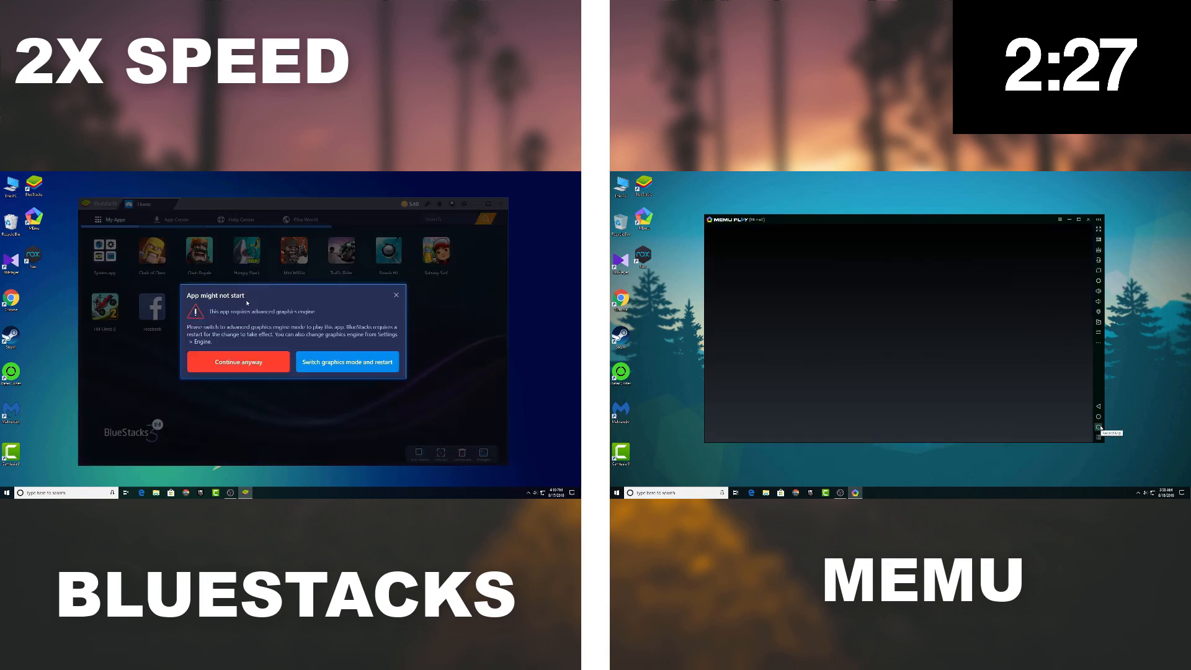
pyautogui.click(238, 361)
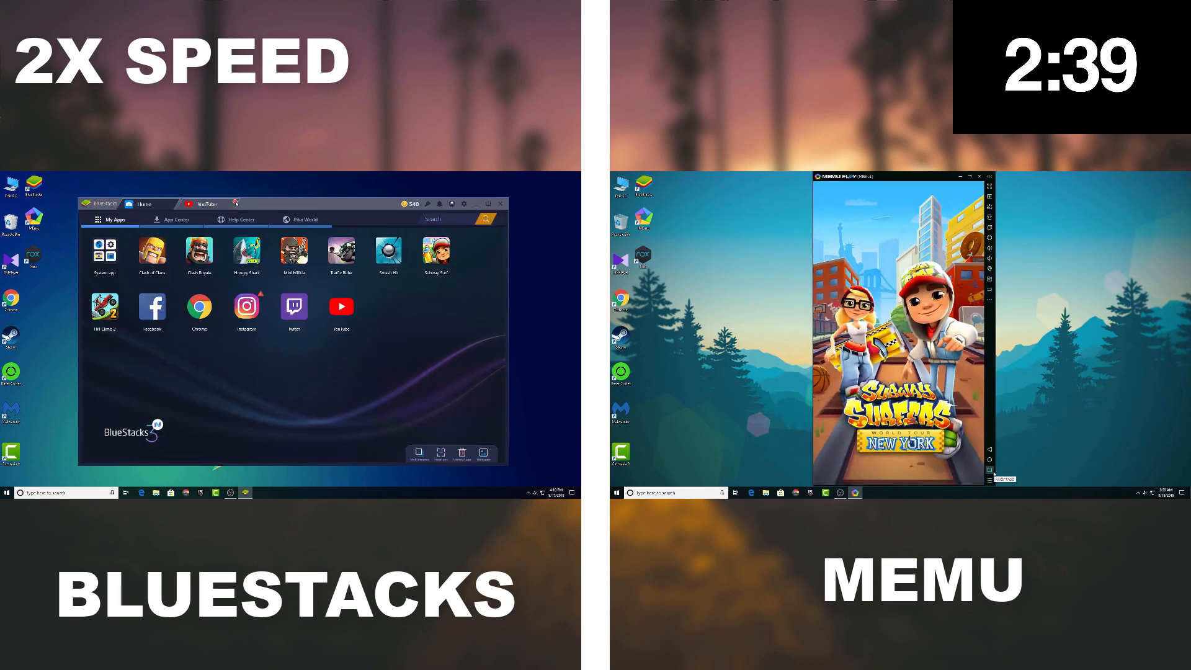
# View the loaded YouTube feed in BlueStacks and return MEmu to its home screen
pyautogui.click(205, 203)
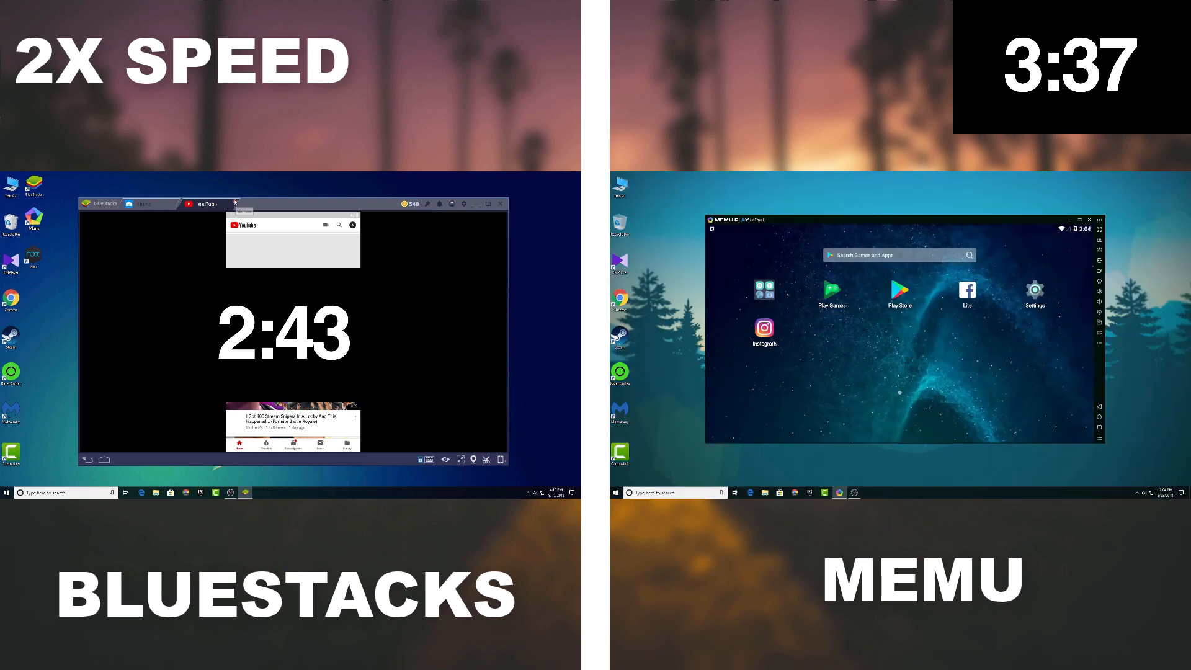
pyautogui.click(764, 333)
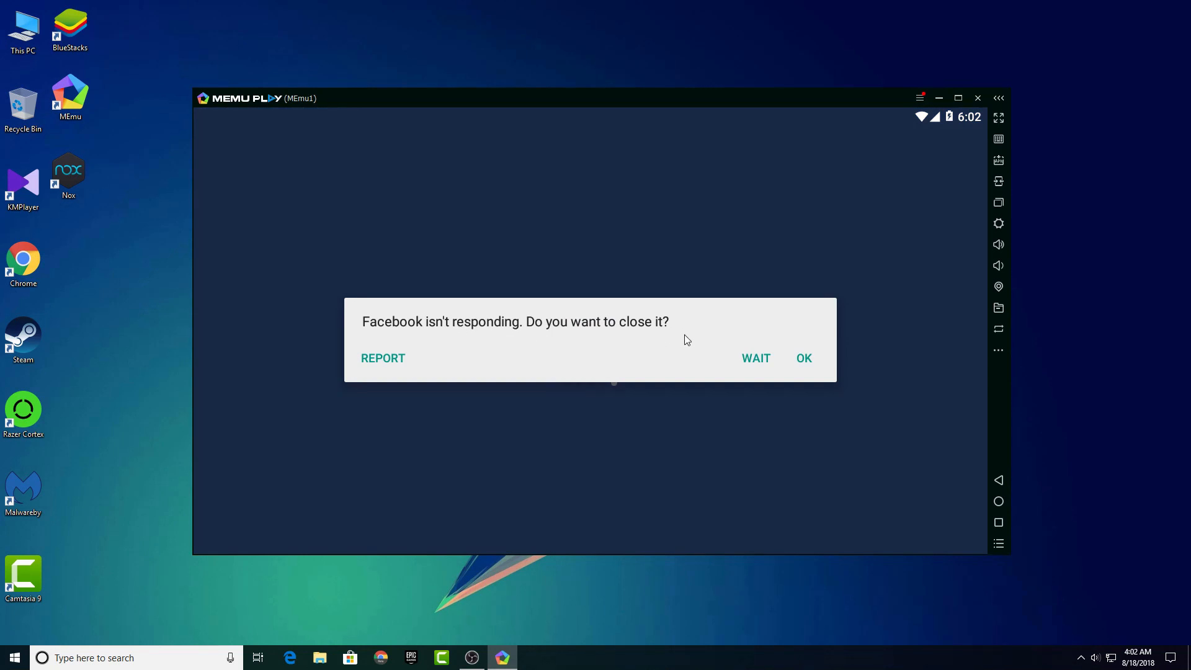
pyautogui.moveTo(1022, 540)
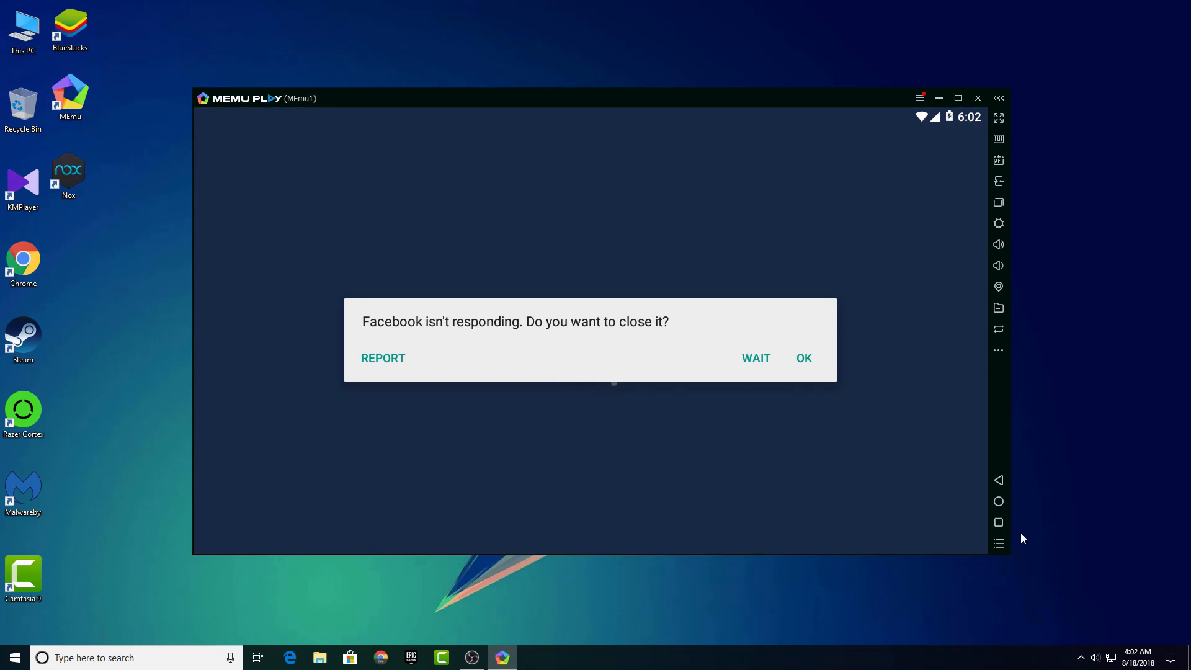
pyautogui.moveTo(999, 522)
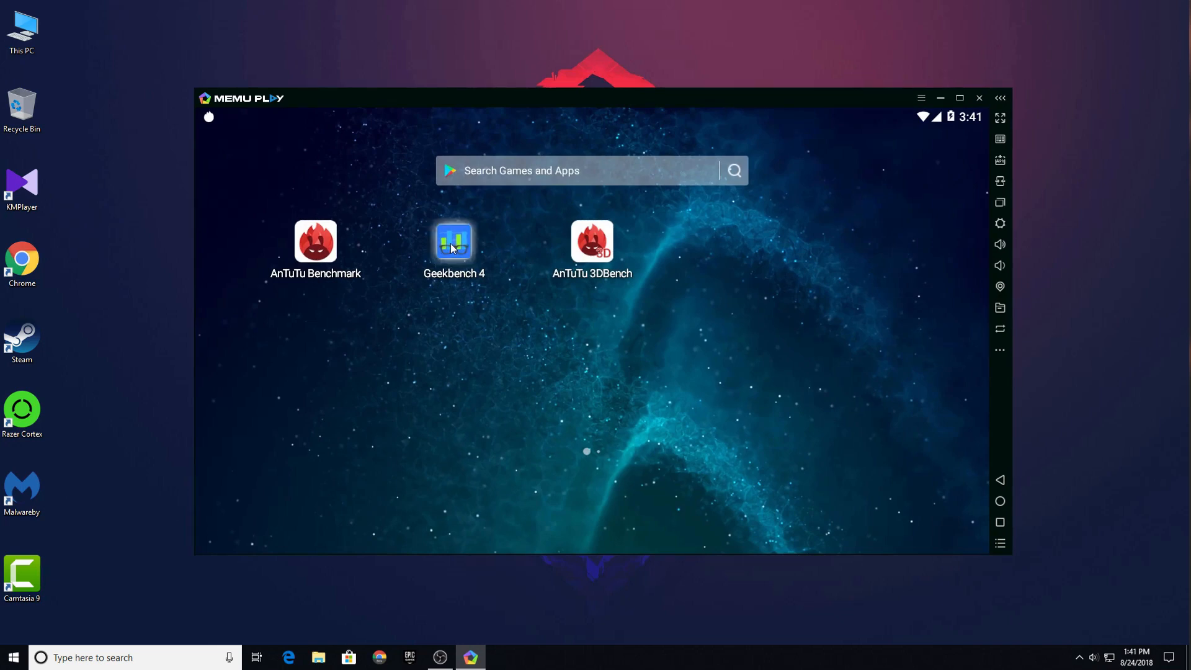
# Launch Geekbench 4 from the MEmu home screen
pyautogui.click(454, 242)
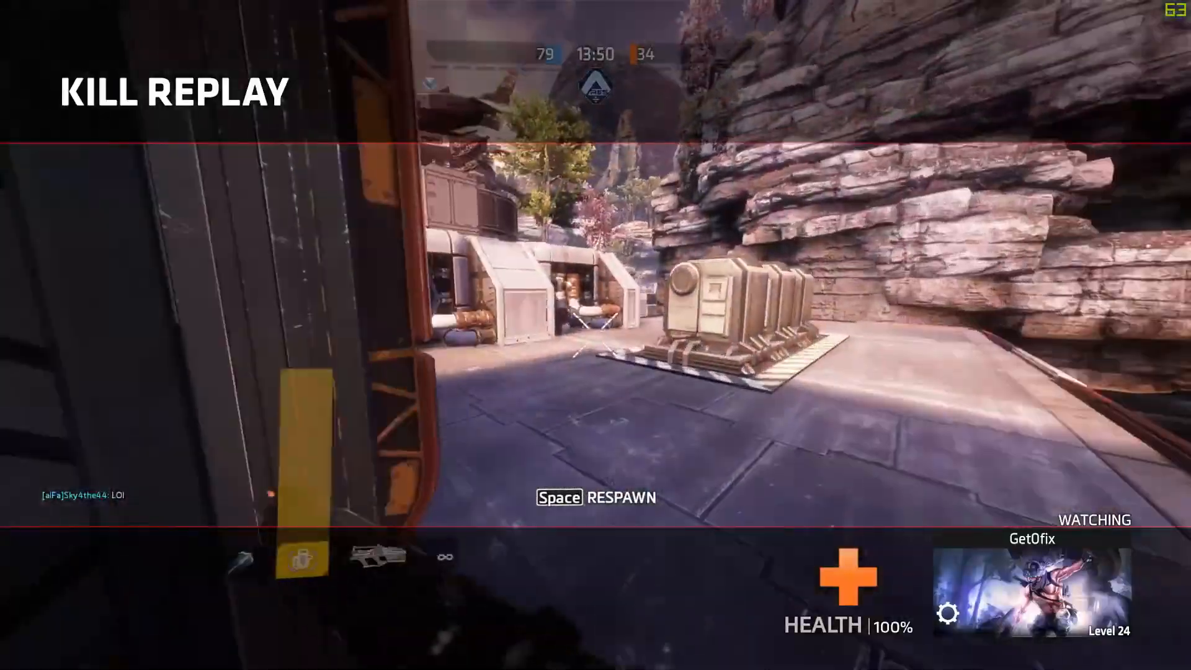
# Respawn in Titanfall 2 after the kill replay
pyautogui.press('space')
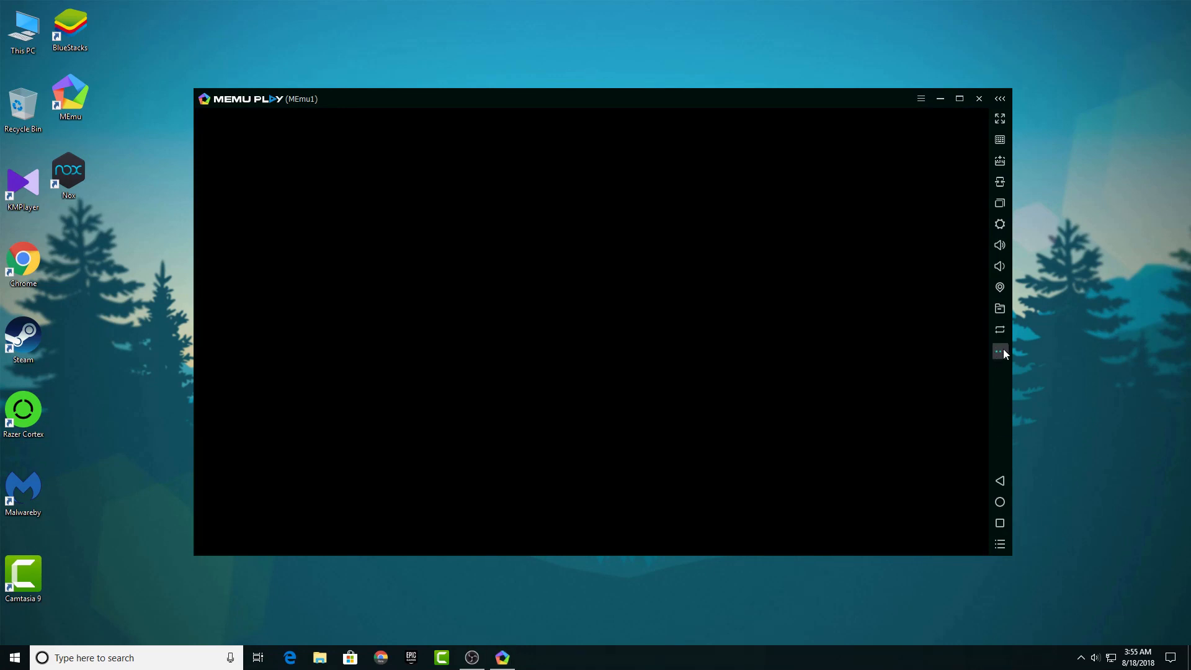
# Reboot the frozen Android system in MEmu and confirm the restart
pyautogui.click(1000, 351)
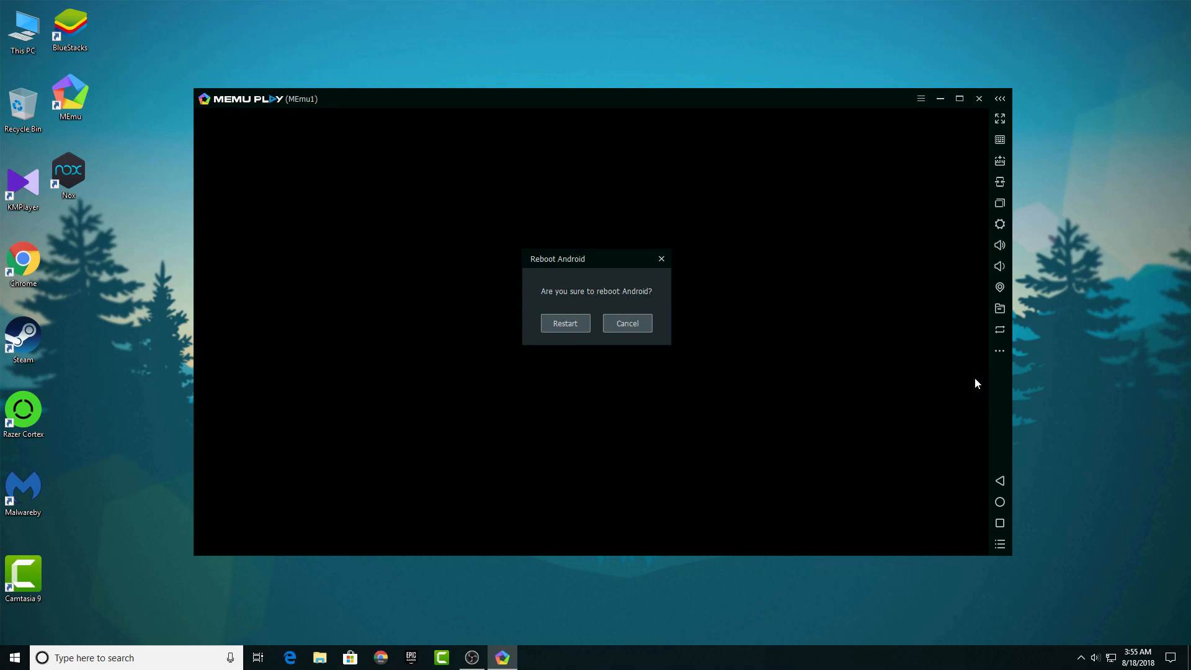
pyautogui.click(564, 323)
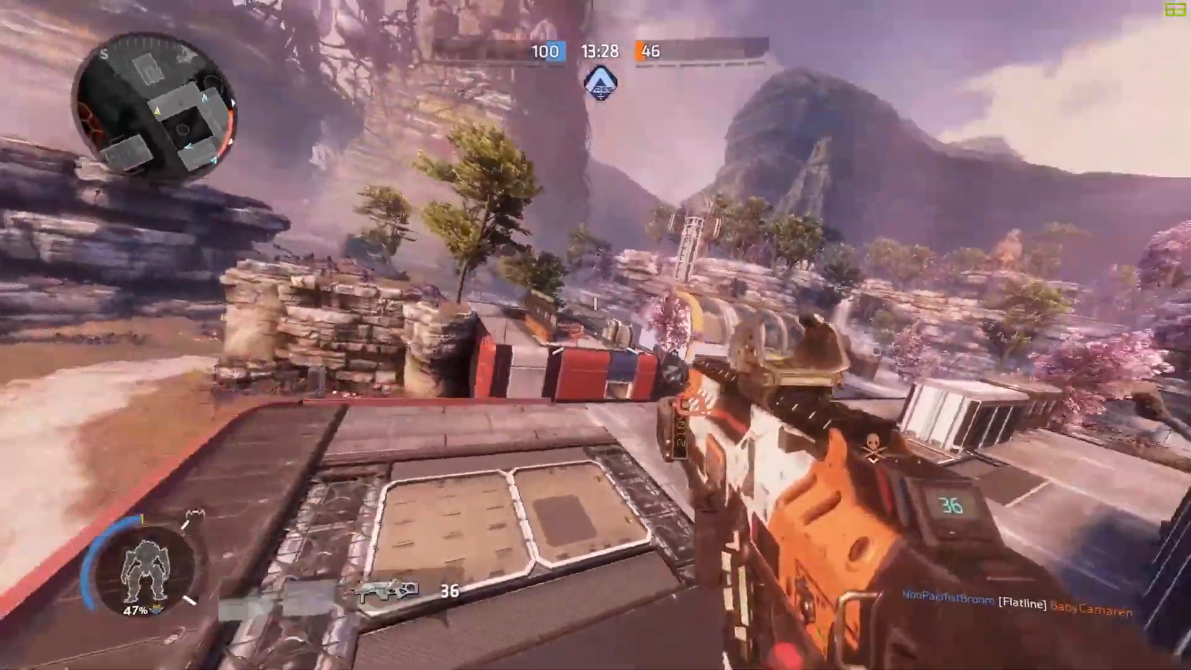
pyautogui.click(595, 335)
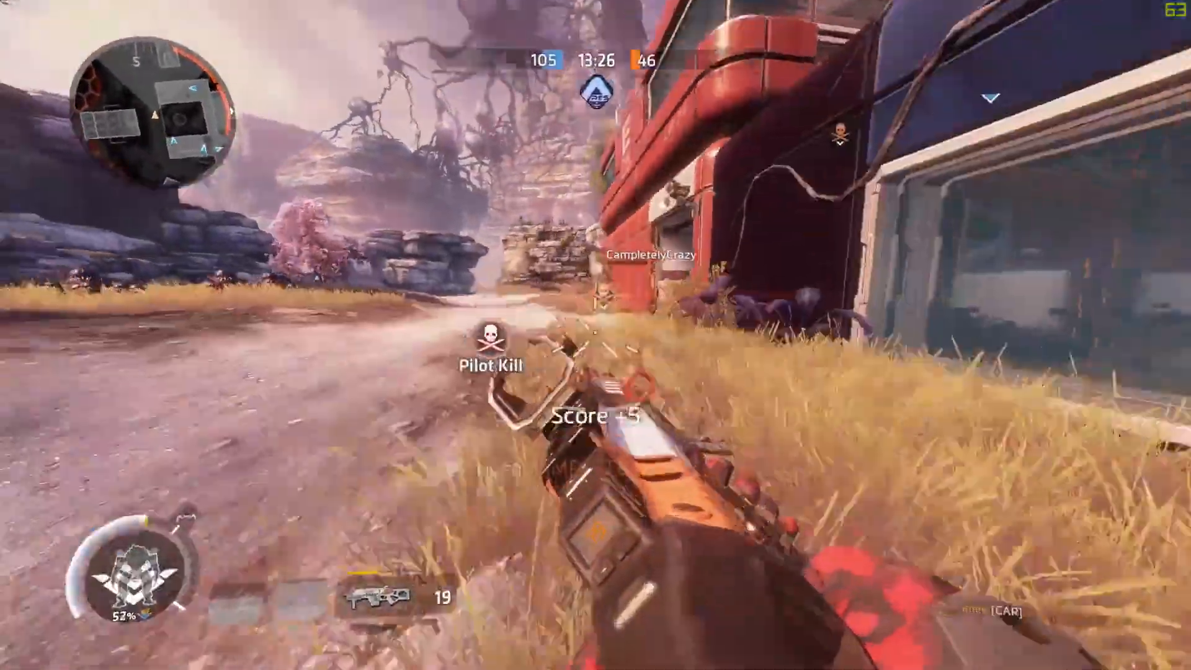